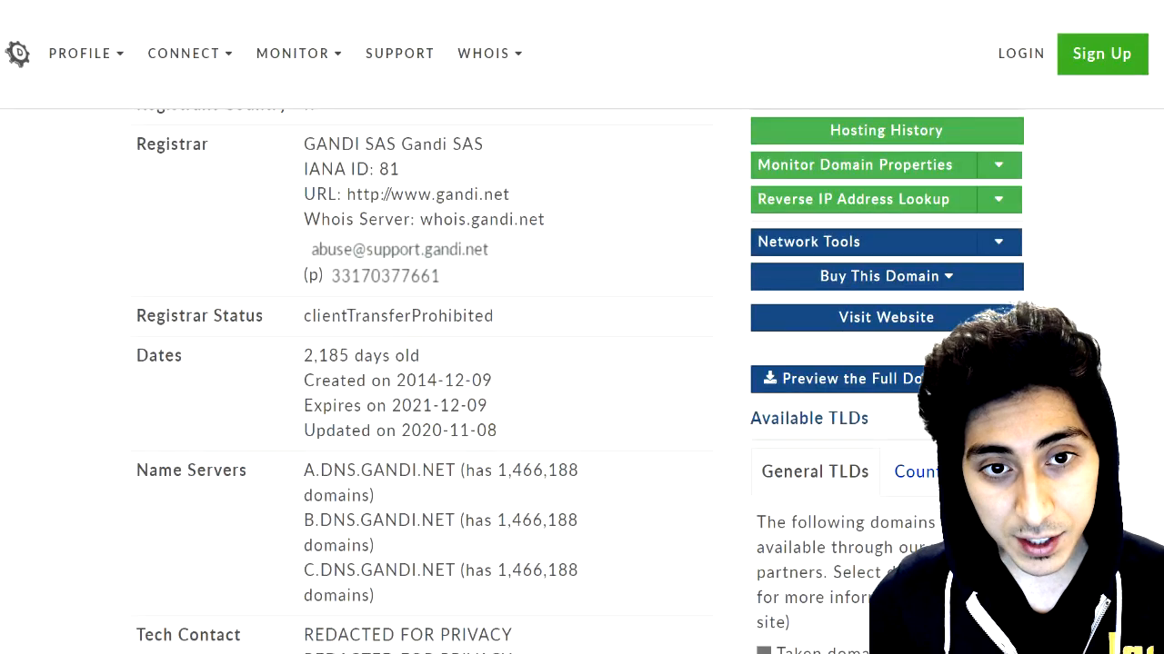
- Review the XenoVerse2.com Whois record, selecting its title domain and scrolling through the details
{"action": "scroll", "scroll_direction": "up", "scroll_amount": 3}
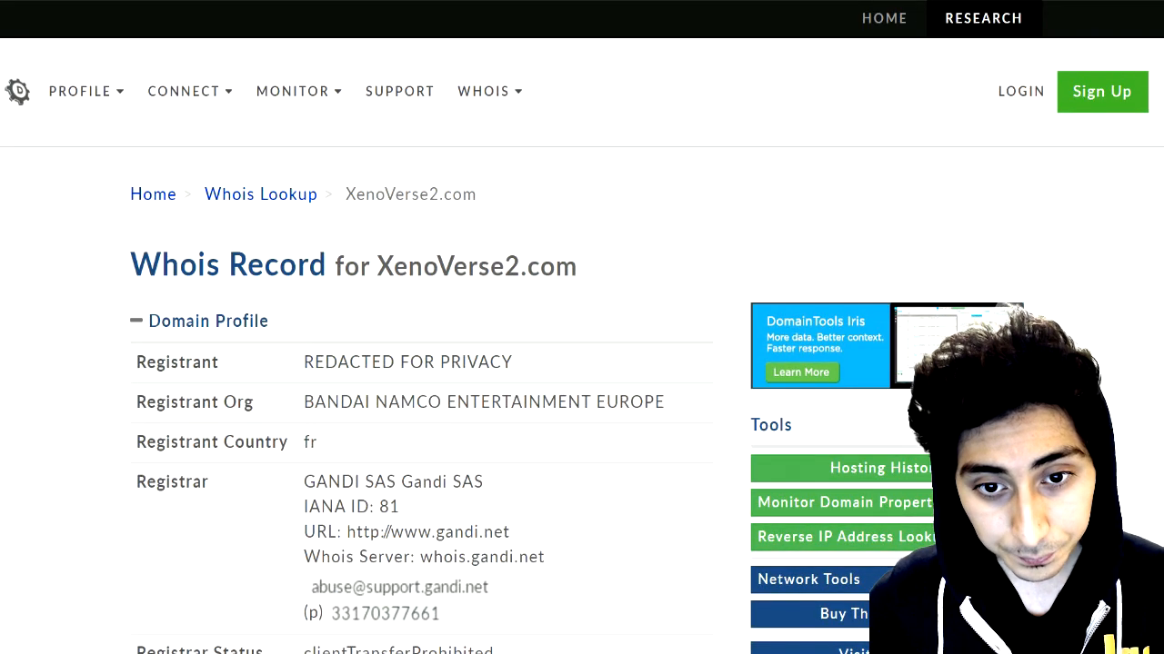
{"action": "left_click_drag", "start_coordinate": [393, 266], "coordinate": [576, 266]}
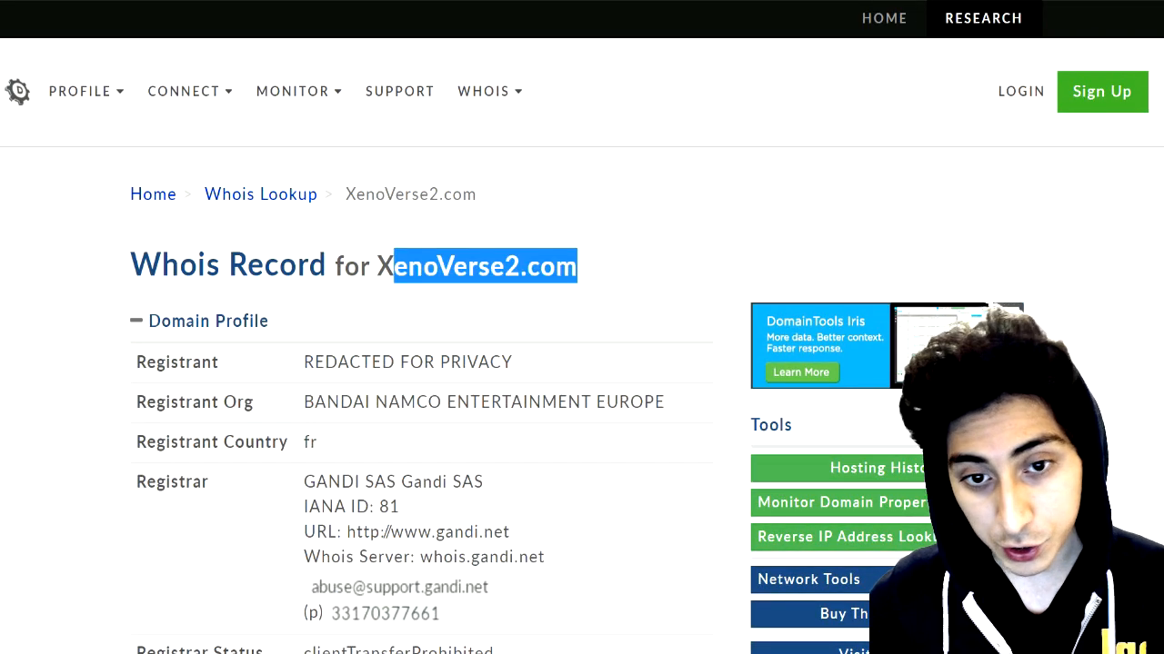
{"action": "scroll", "scroll_direction": "down", "scroll_amount": 3}
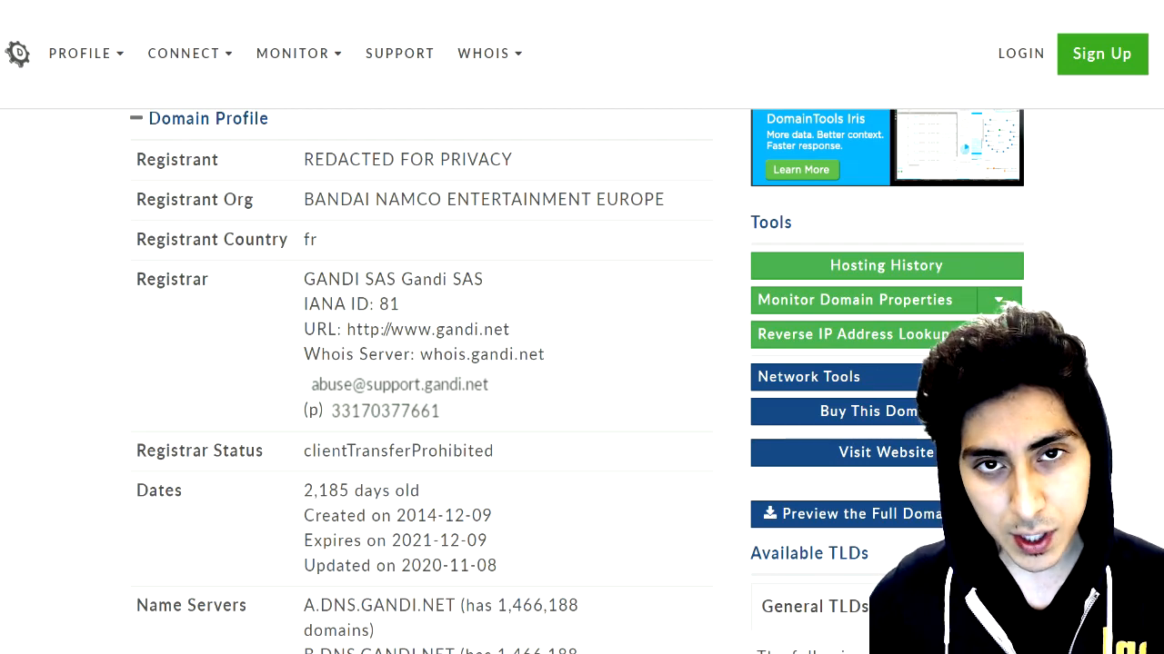
{"action": "scroll", "scroll_direction": "down", "scroll_amount": 3}
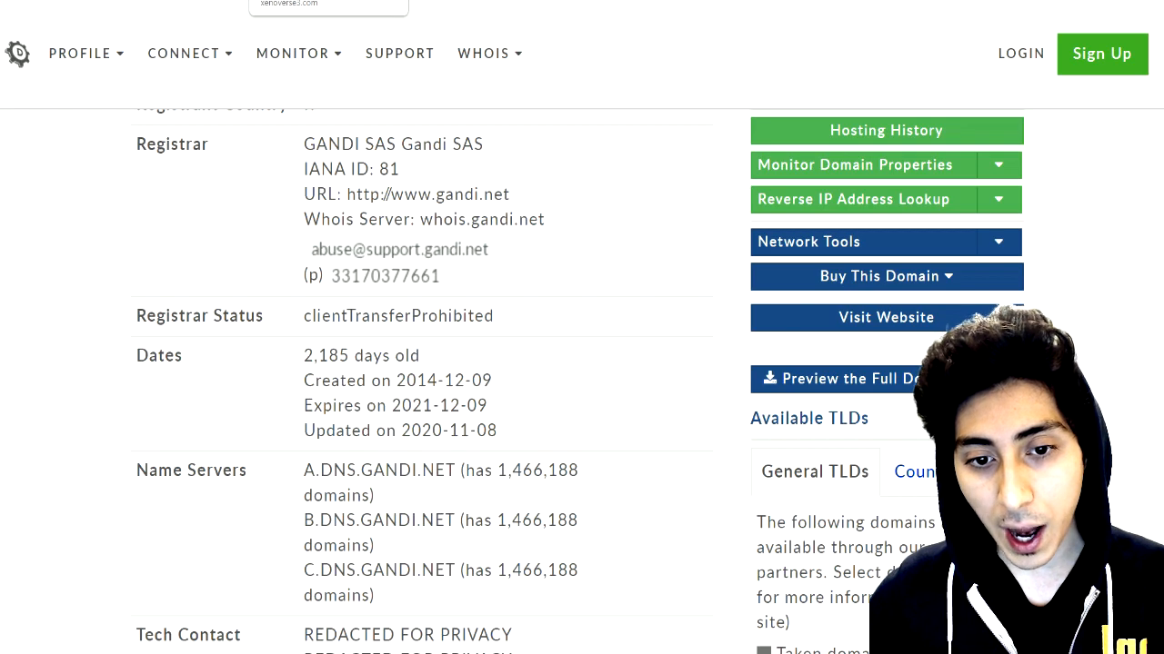
{"action": "scroll", "scroll_direction": "down", "scroll_amount": 3}
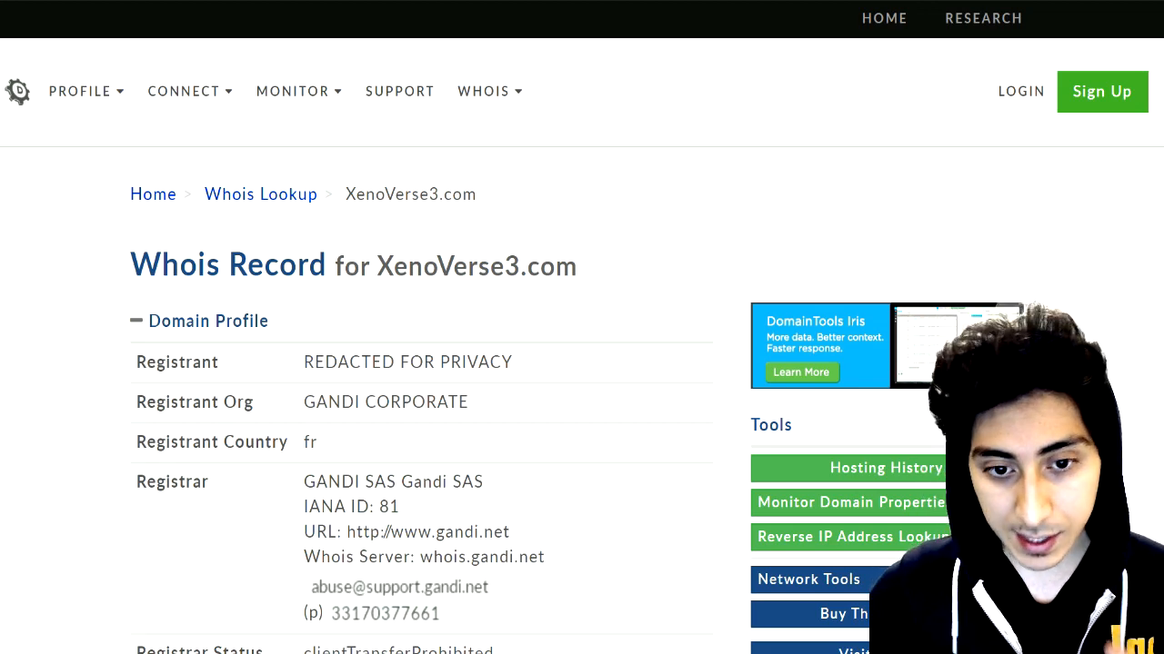
- Scroll through the Dates and Name Servers sections of the Whois record
{"action": "scroll", "scroll_direction": "down", "scroll_amount": 3}
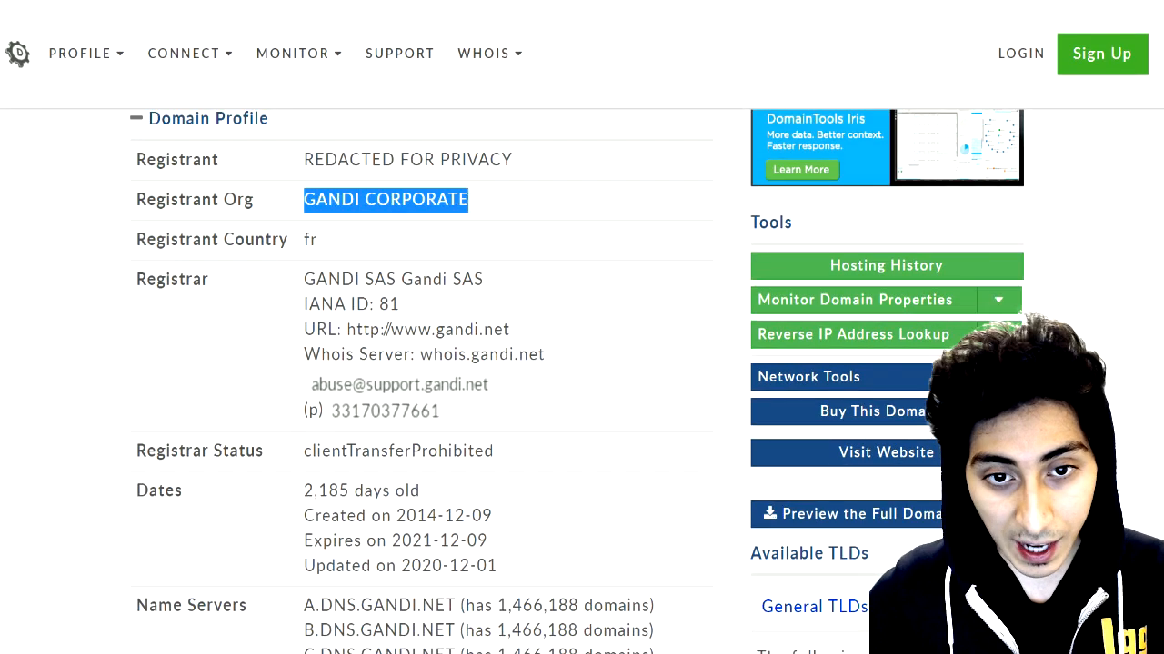
{"action": "scroll", "scroll_direction": "down", "scroll_amount": 3}
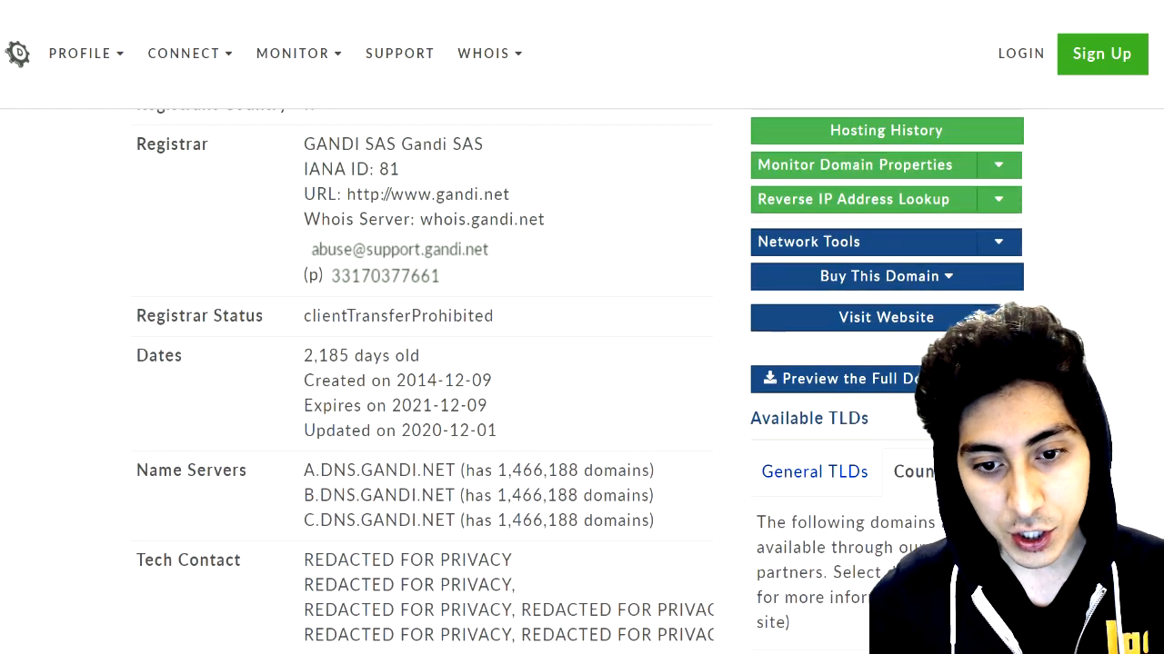
{"action": "scroll", "scroll_direction": "down", "scroll_amount": 3}
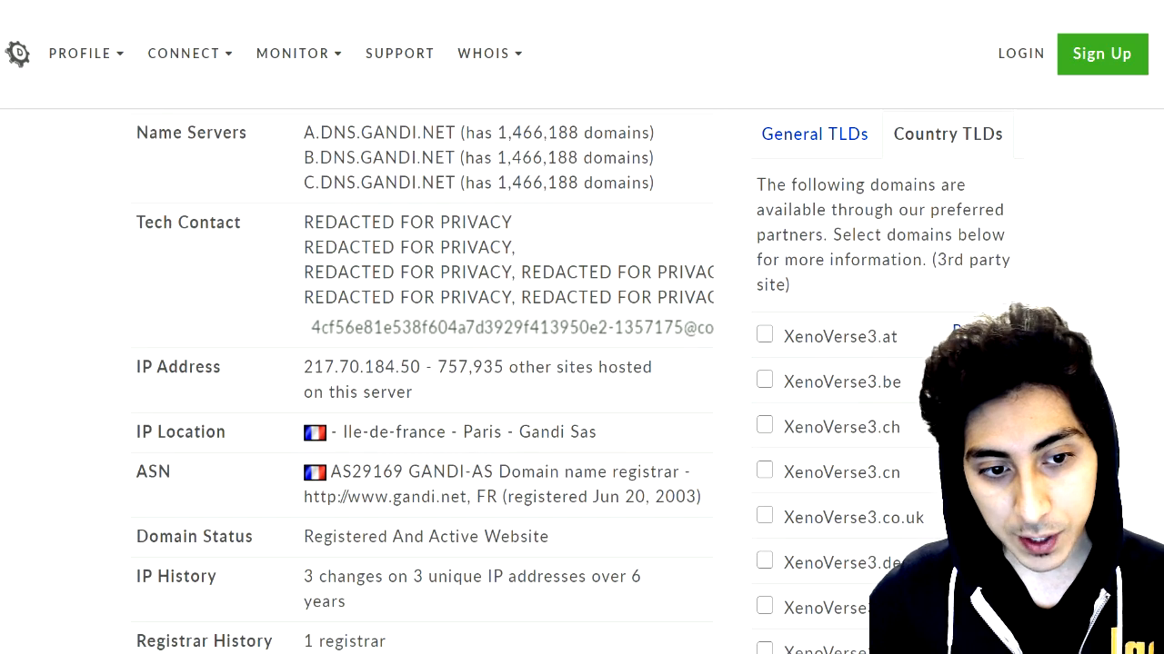
{"action": "scroll", "scroll_direction": "down", "scroll_amount": 3}
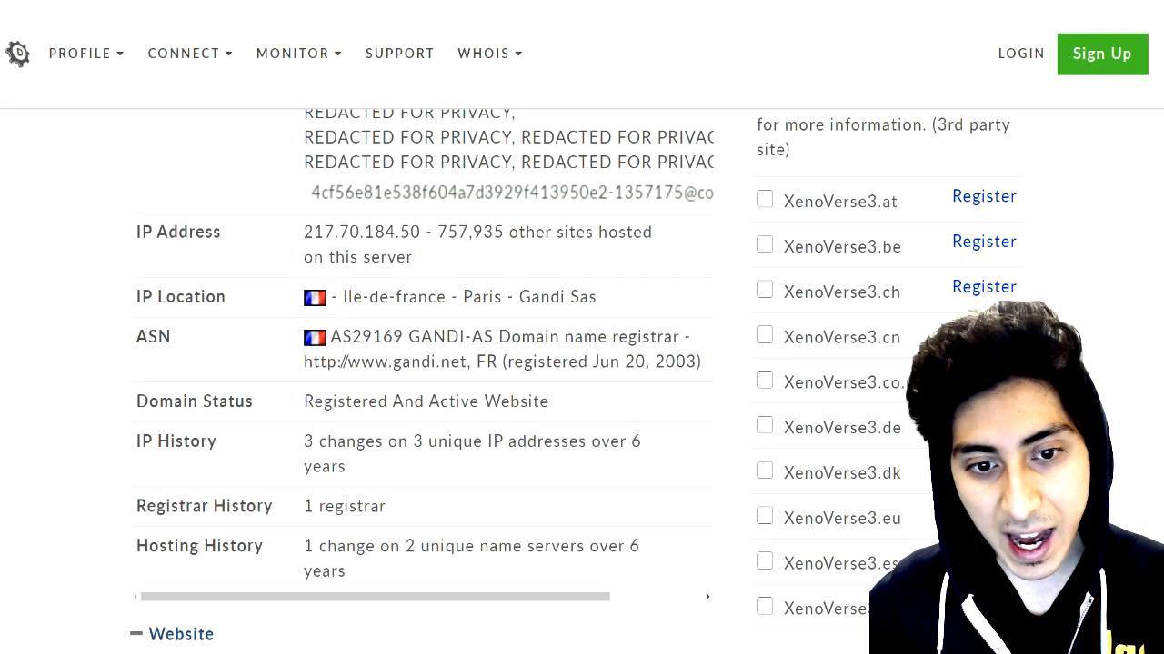
{"action": "scroll", "scroll_direction": "down", "scroll_amount": 3}
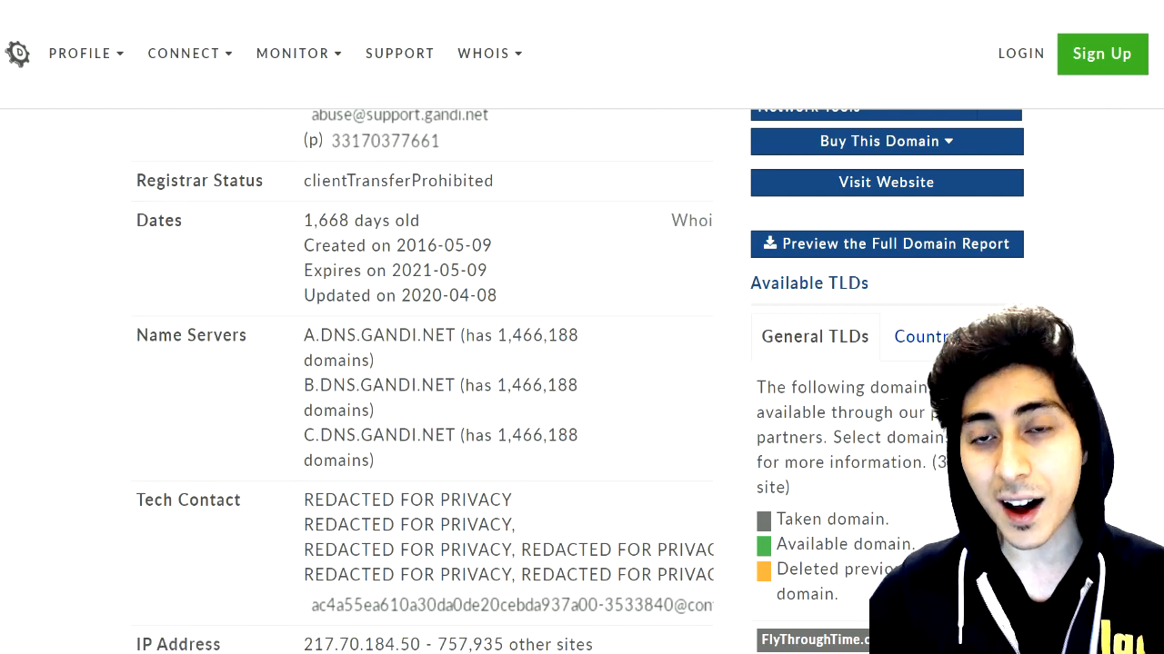
{"action": "scroll", "scroll_direction": "up", "scroll_amount": 3}
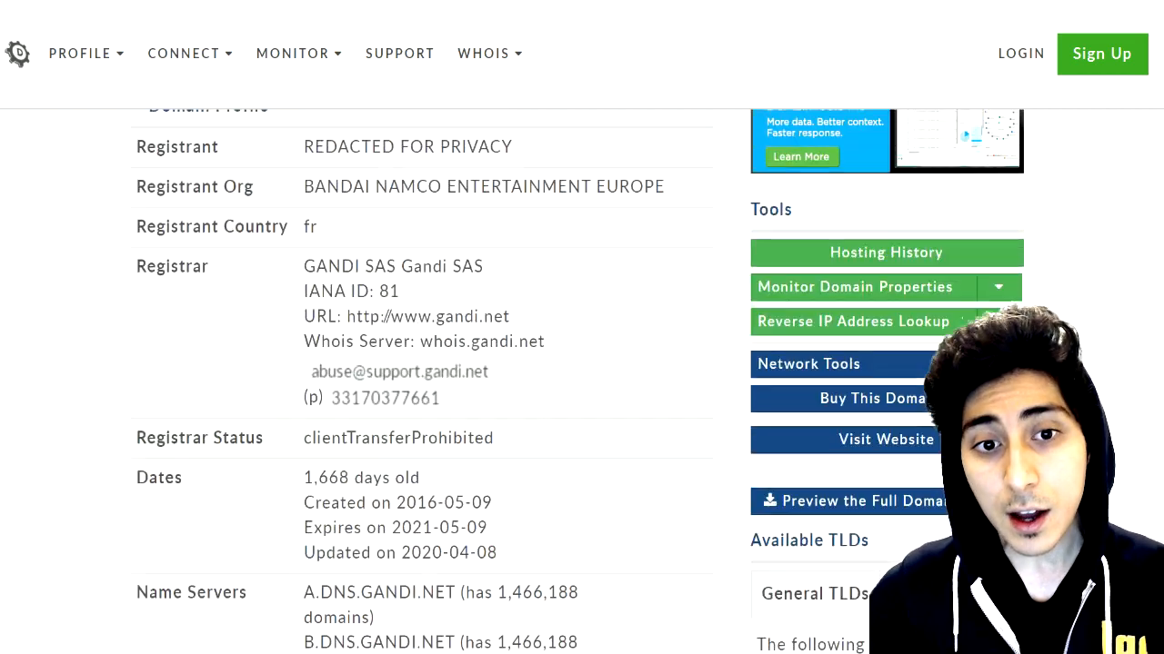
{"action": "scroll", "scroll_direction": "up", "scroll_amount": 3}
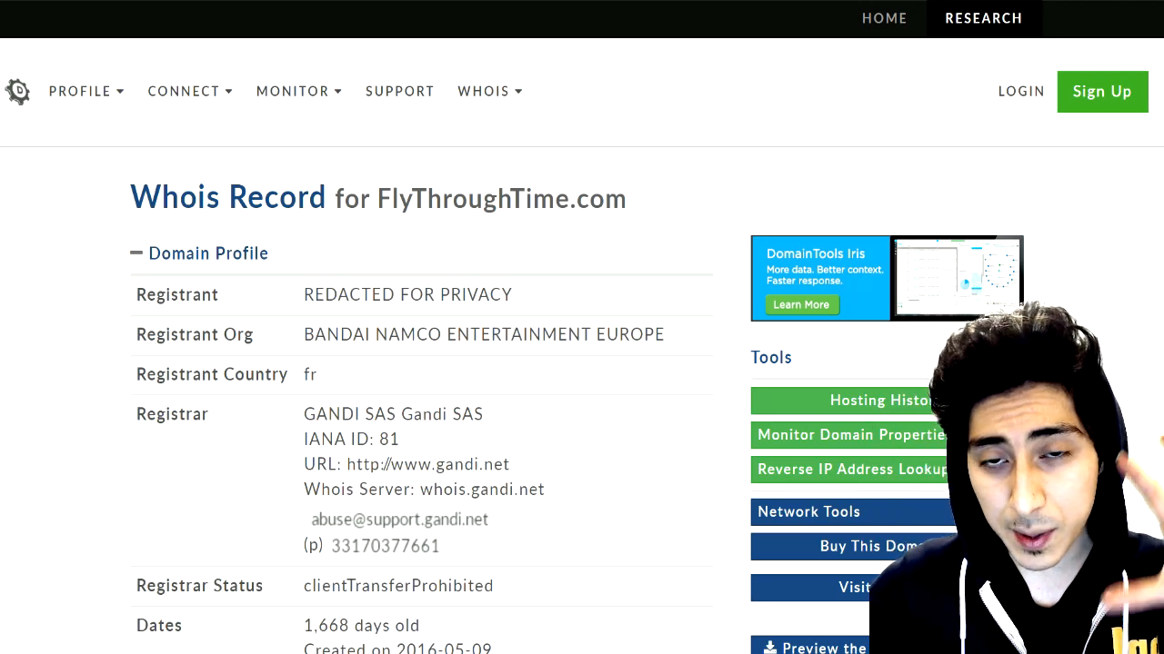
- Scroll the XenoVerse3.com record to registrant org Gandi Corporate and registrar Gandi SAS
{"action": "scroll", "scroll_direction": "down", "scroll_amount": 3}
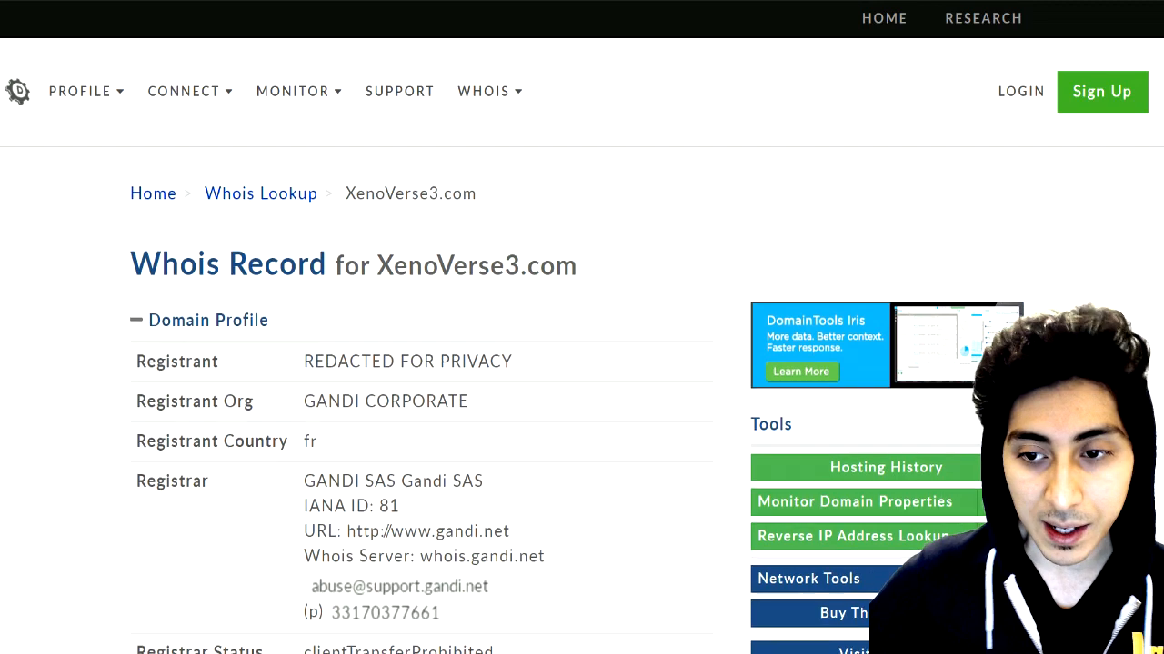
{"action": "scroll", "scroll_direction": "down", "scroll_amount": 3}
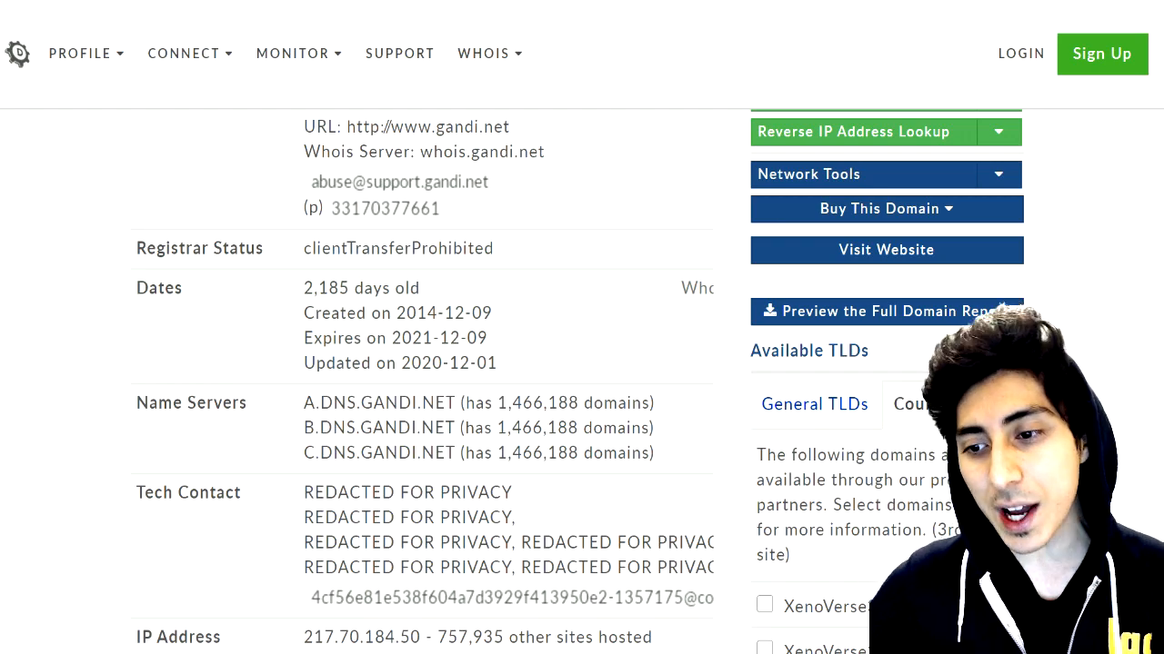
{"action": "scroll", "scroll_direction": "up", "scroll_amount": 3}
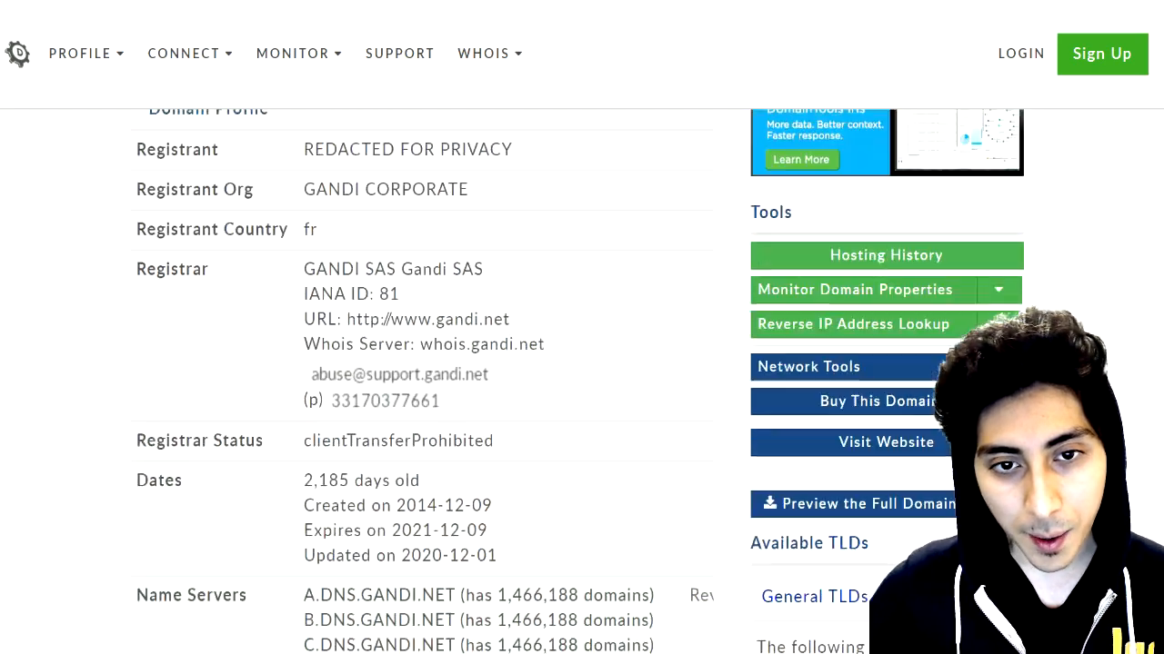